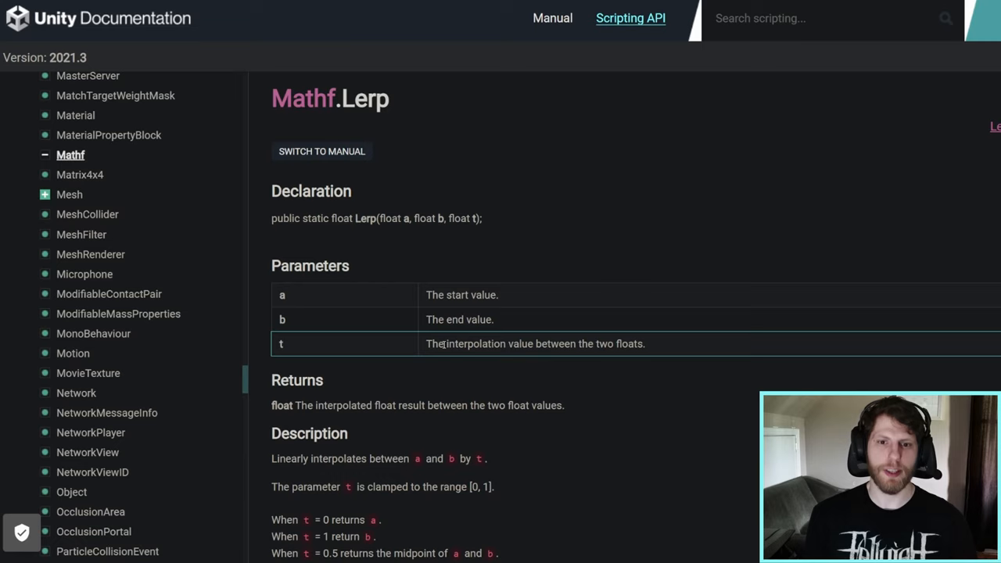
Scroll the Mathf.Lerp Scripting API page down to its parameters and description
scroll("down", 3)
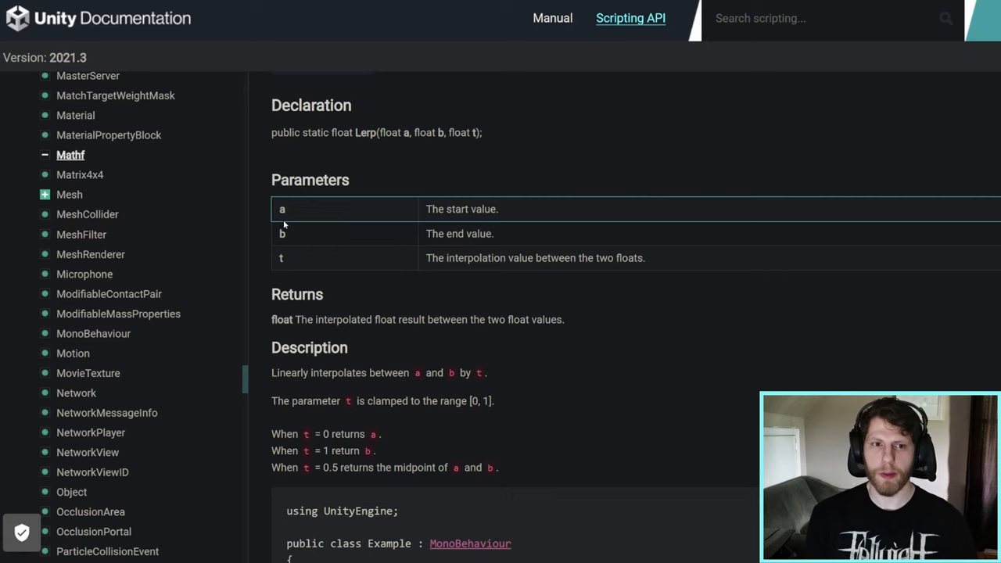
scroll("down", 3)
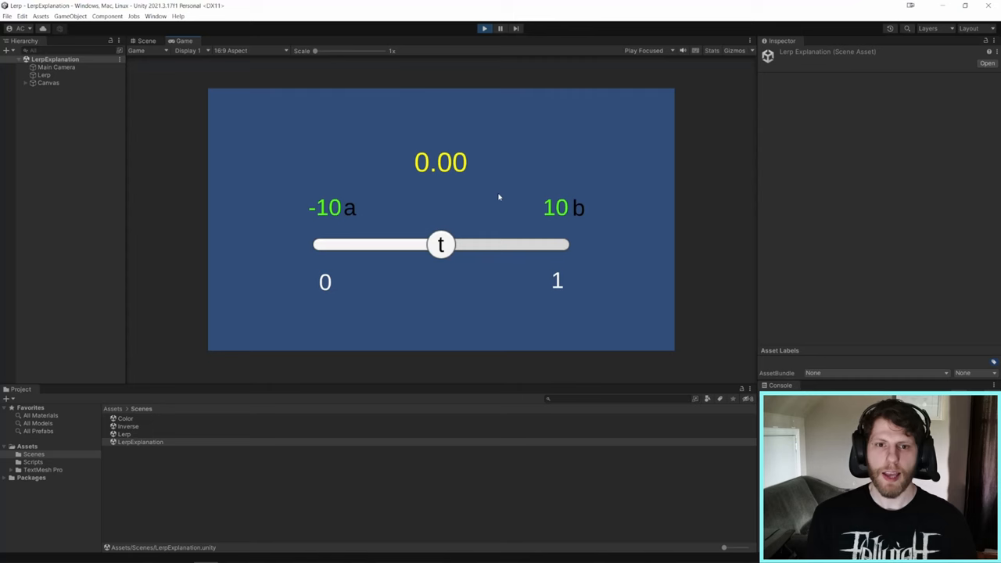
mouse_move(336, 216)
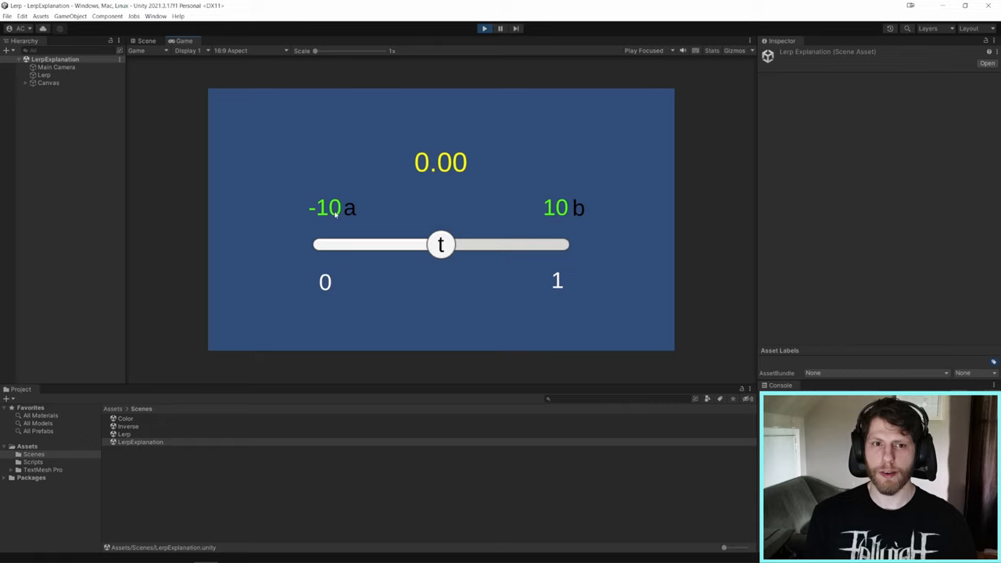
mouse_move(481, 266)
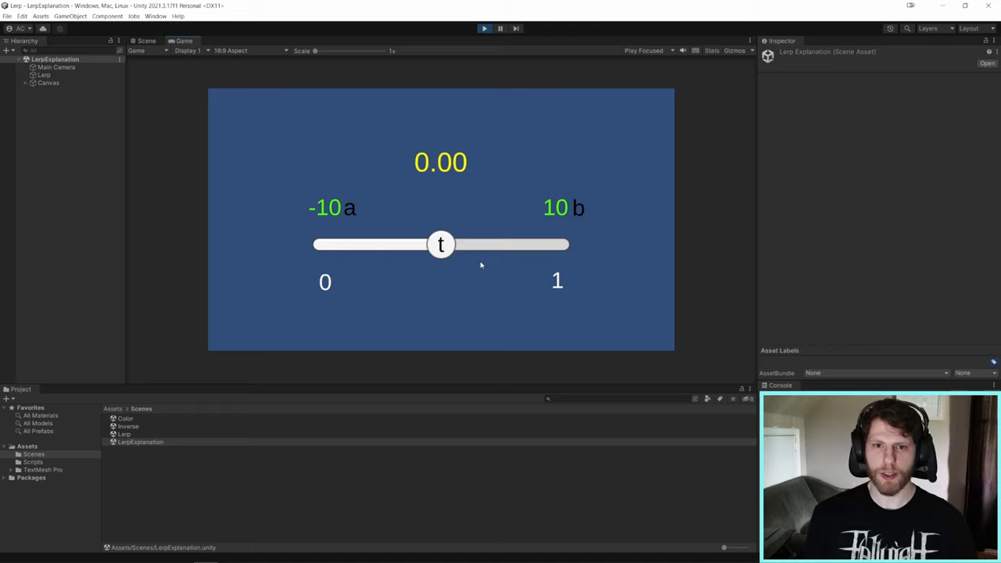
Drag the t slider in the Game view to show the interpolated value between a and b
left_click_drag(441, 244, 328, 244)
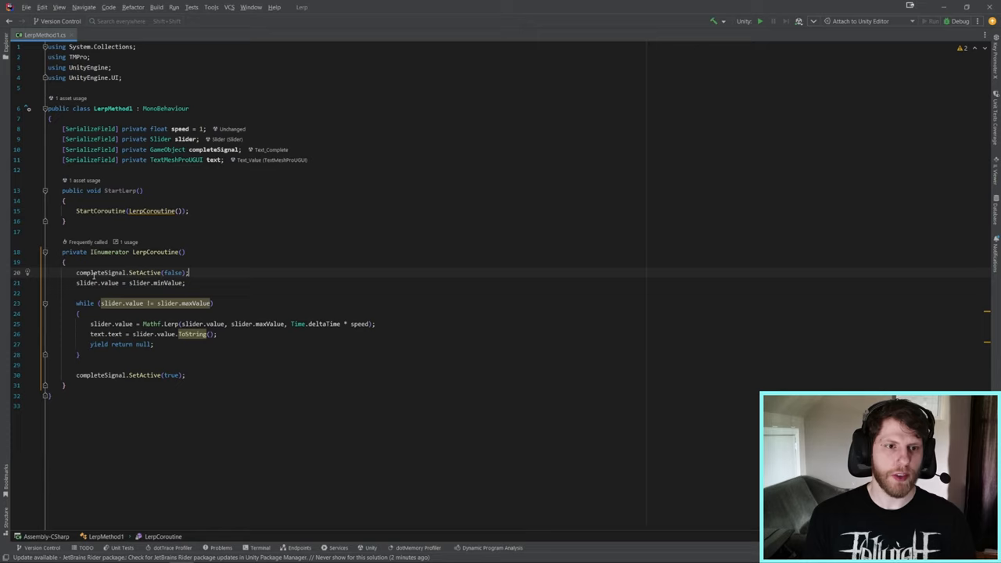
Return from the LerpMethod1 coroutine in Rider to the Unity Lerp scene
left_click(184, 282)
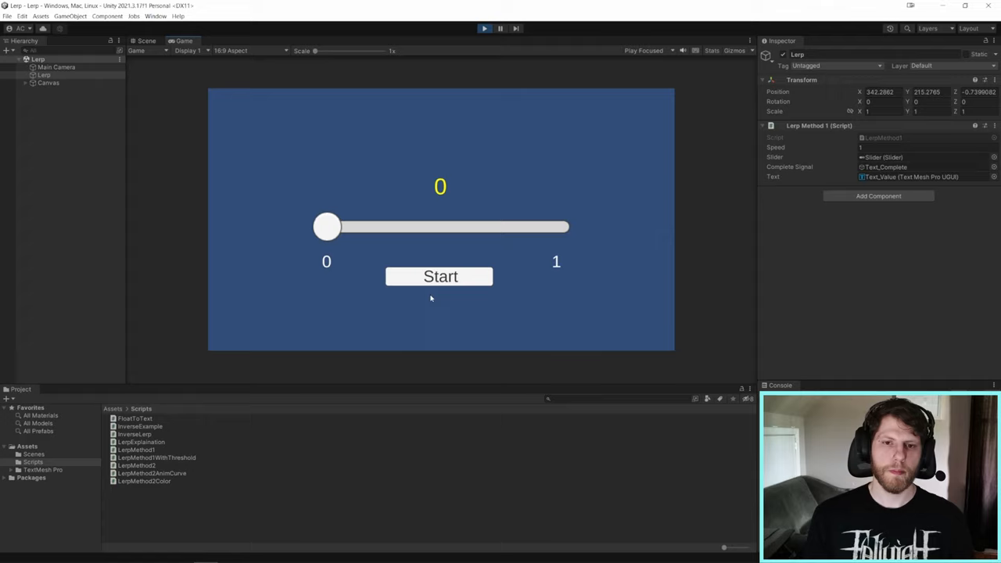
Run the LerpMethod1 slider demo with the Start button
left_click(440, 275)
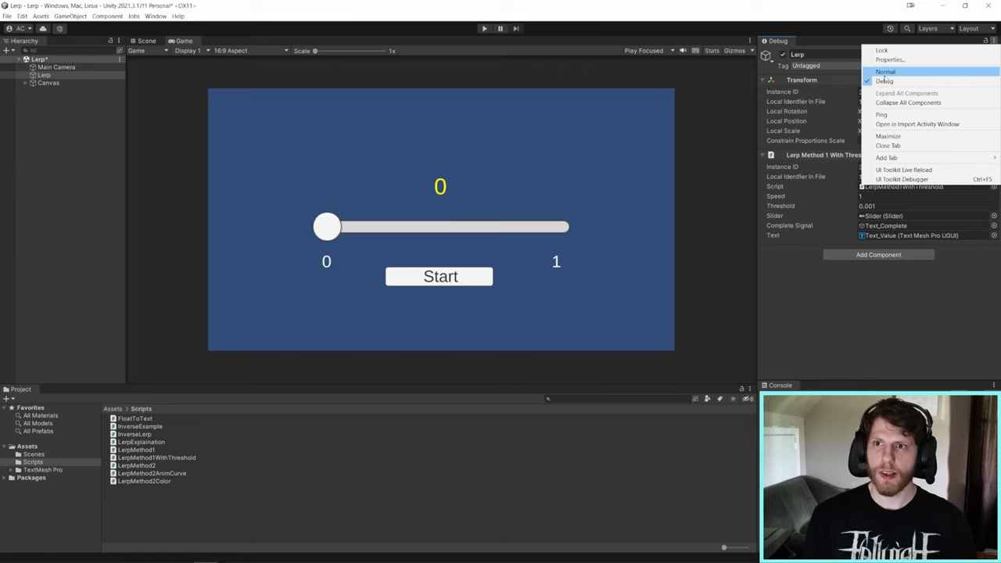
Switch the Inspector to Debug mode to show the LerpMethod1WithThreshold fields with Threshold 0.001
left_click(885, 72)
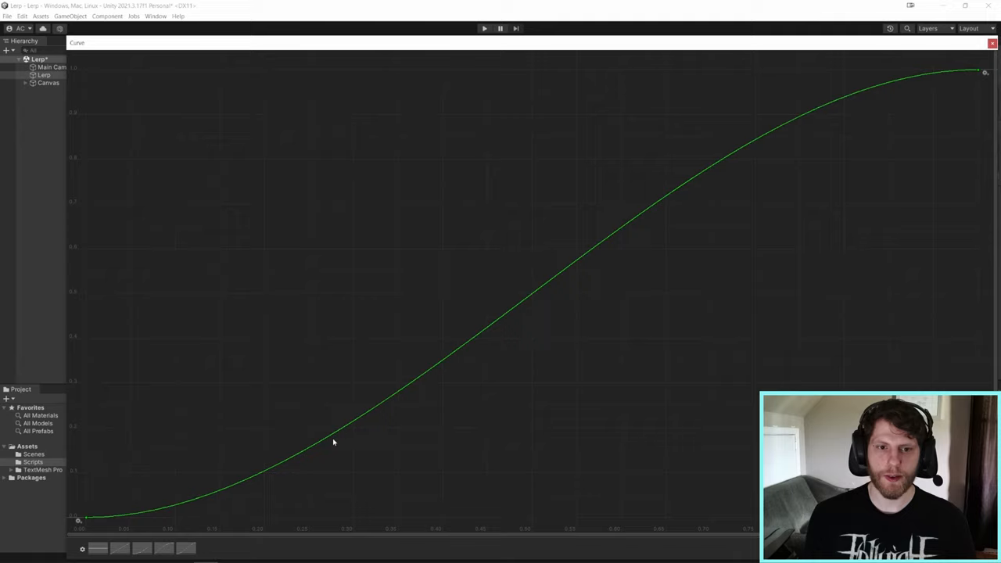
Adjust the animation curve so it rises, dips back down, then climbs to its end value
left_click(483, 28)
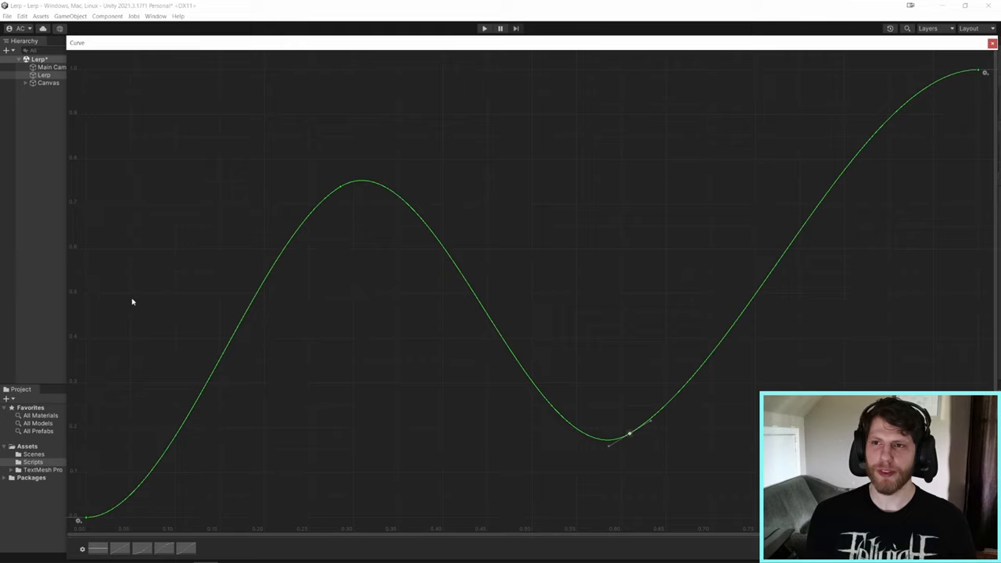
left_click(483, 28)
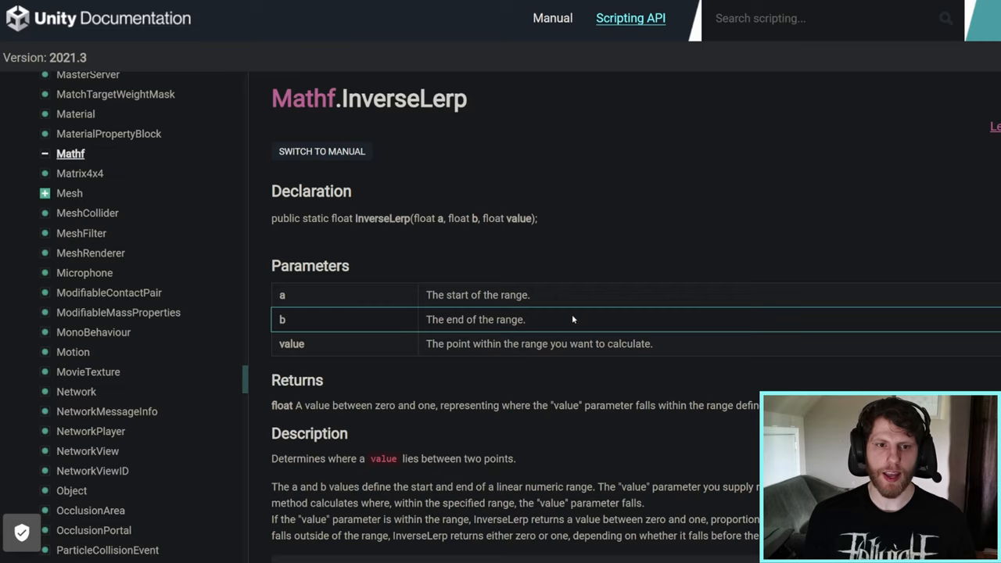
mouse_move(423, 294)
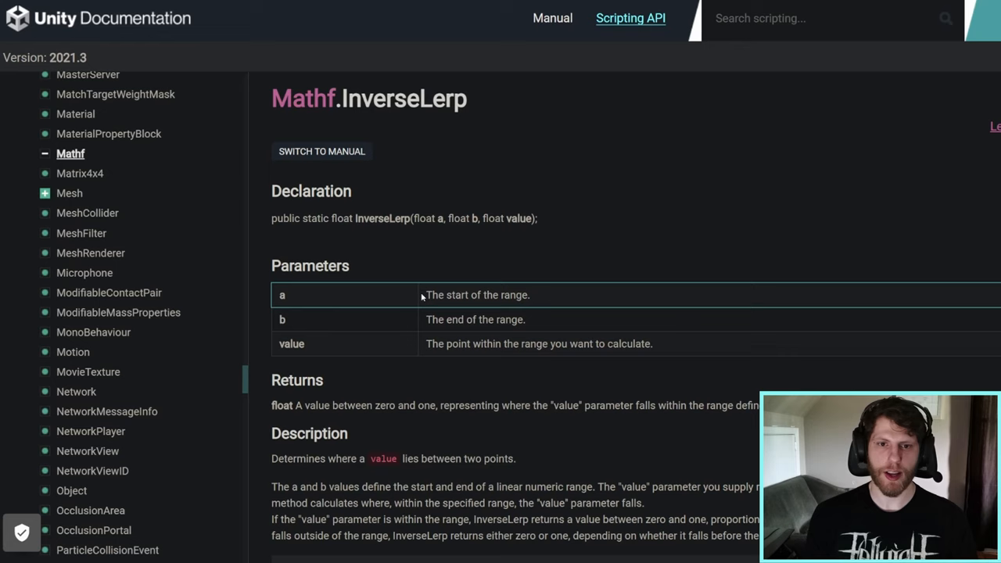
Switch back to Rider and start the InverseLerp script with minMaxValue and interval fields
key("alt+tab")
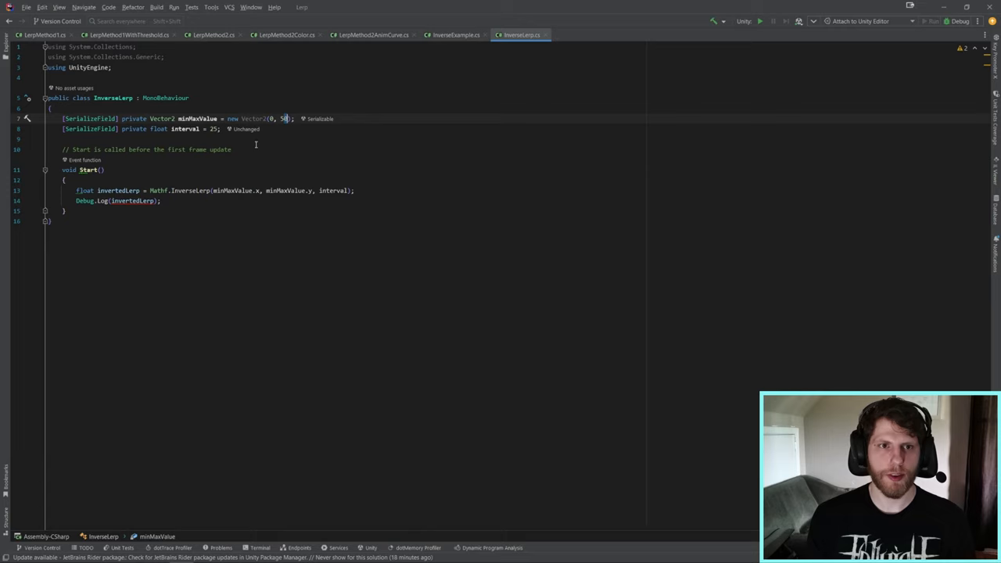
left_click(209, 128)
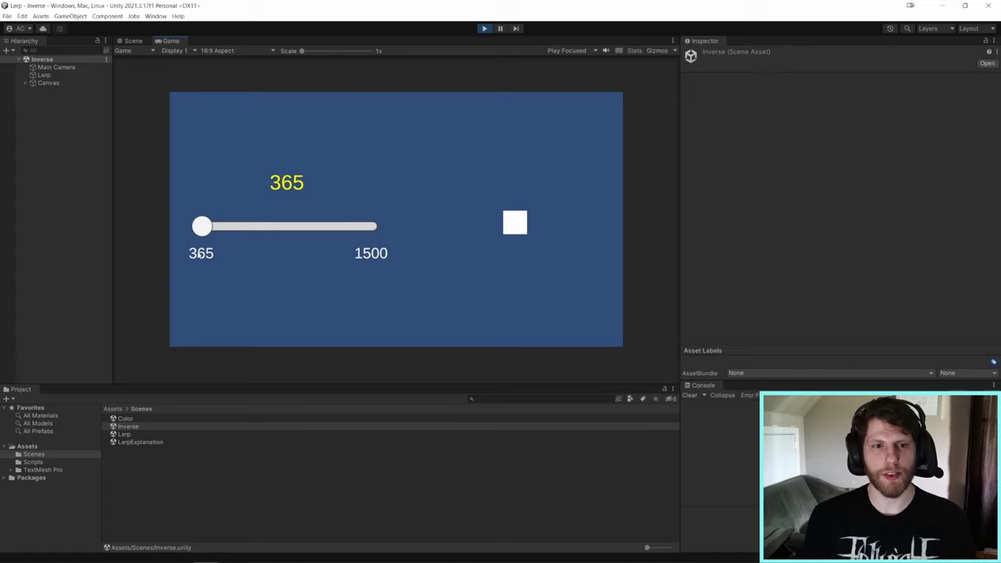
mouse_move(407, 261)
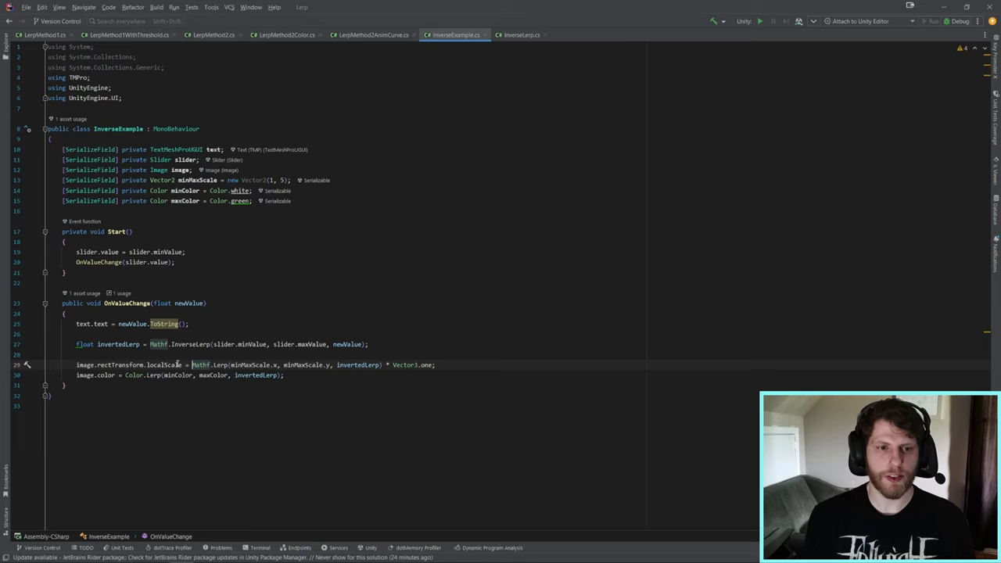
Finish OnValueChange in InverseExample.cs and push the slider to 1500, turning the square large and green
double_click(357, 364)
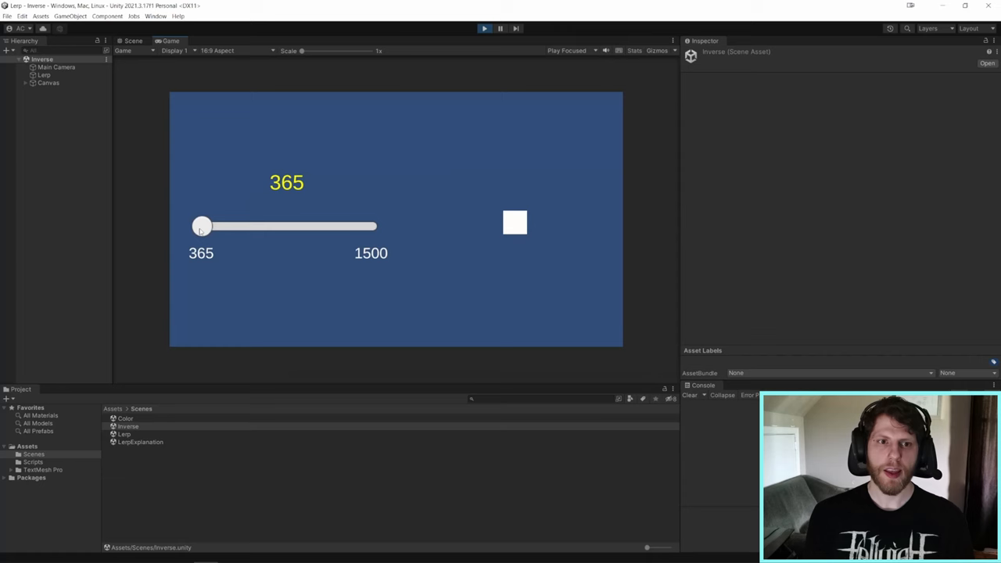
left_click_drag(202, 225, 367, 226)
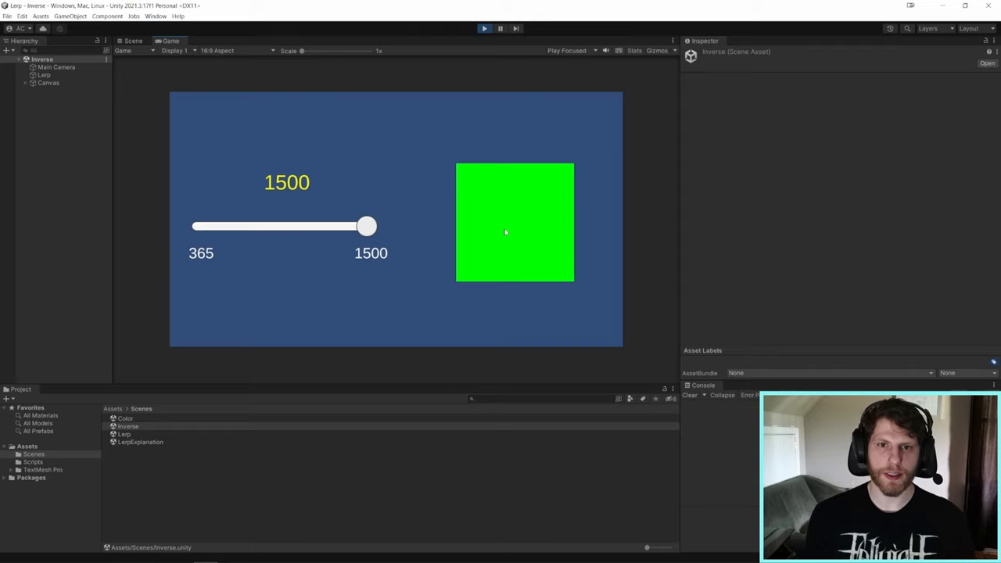